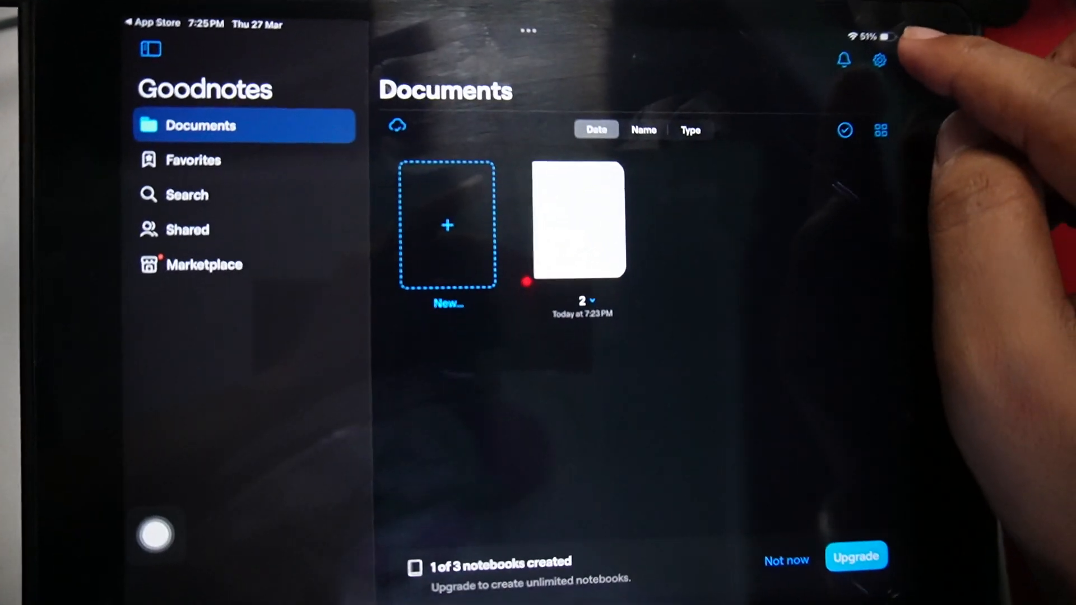
click(879, 61)
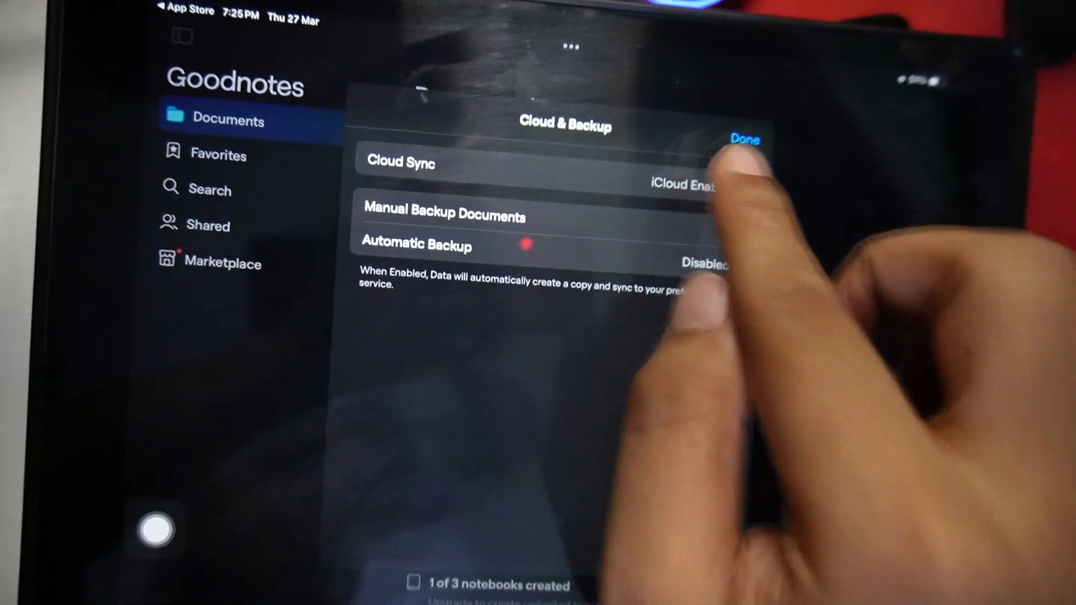
click(402, 161)
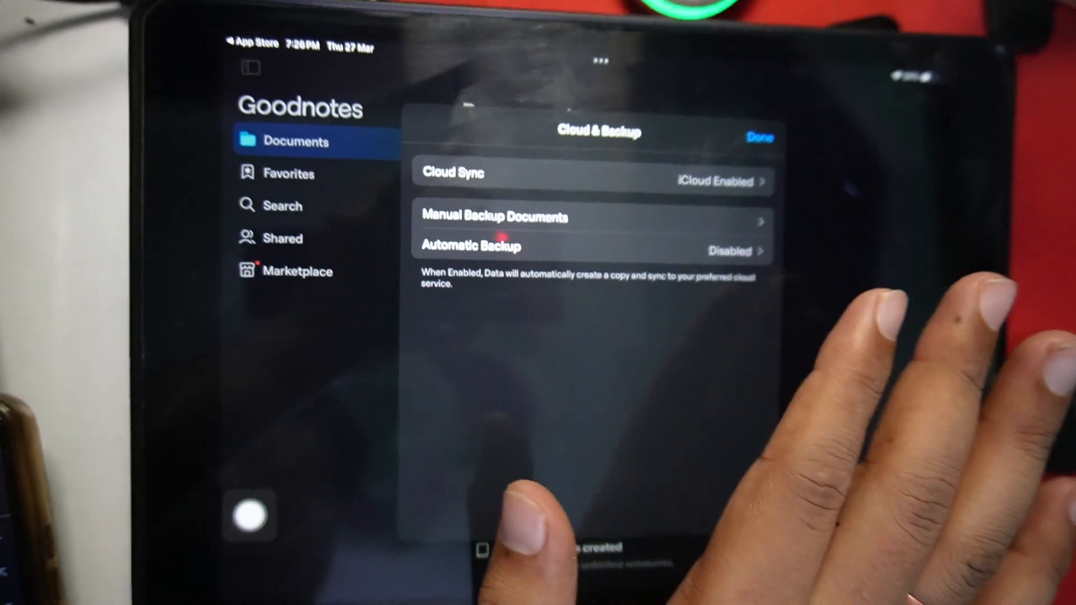
click(760, 136)
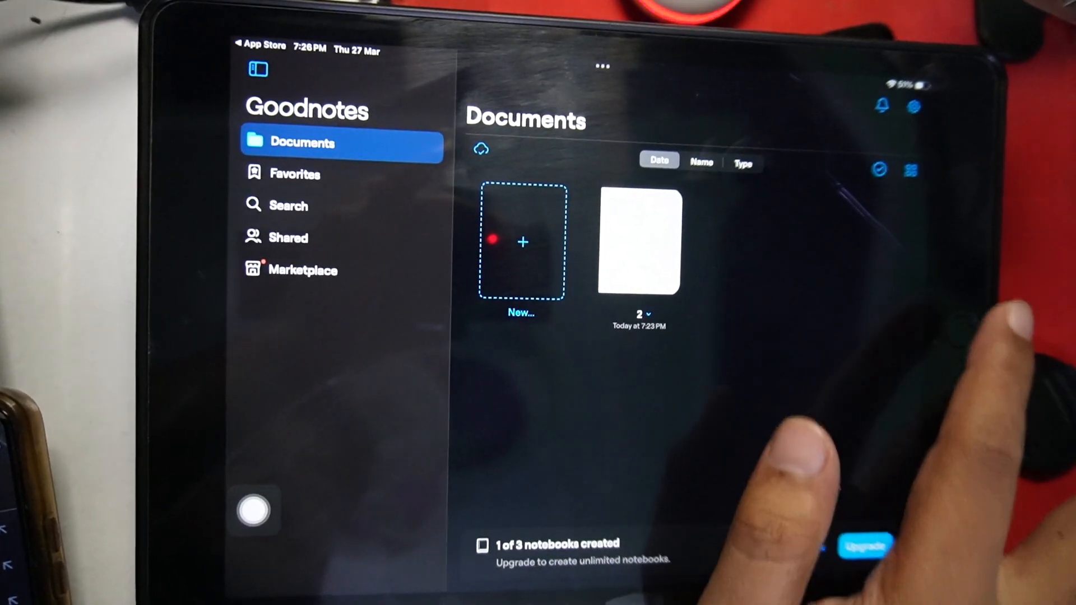